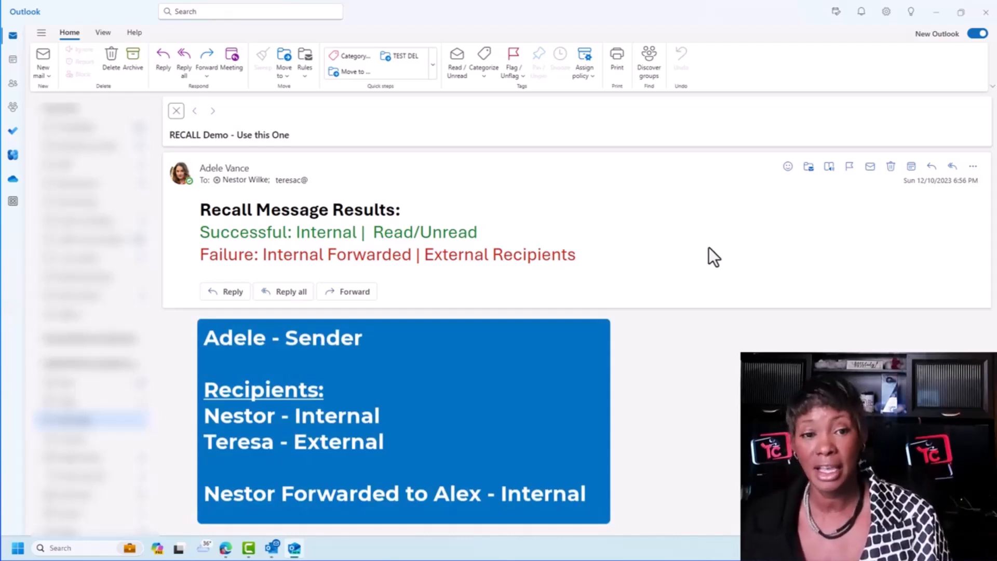
mouse_move(710, 254)
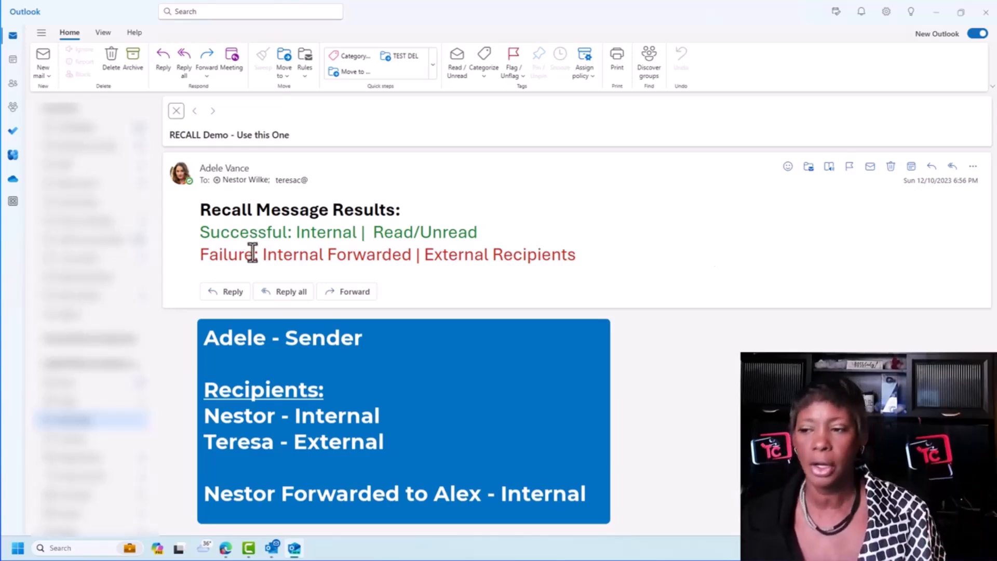
mouse_move(521, 245)
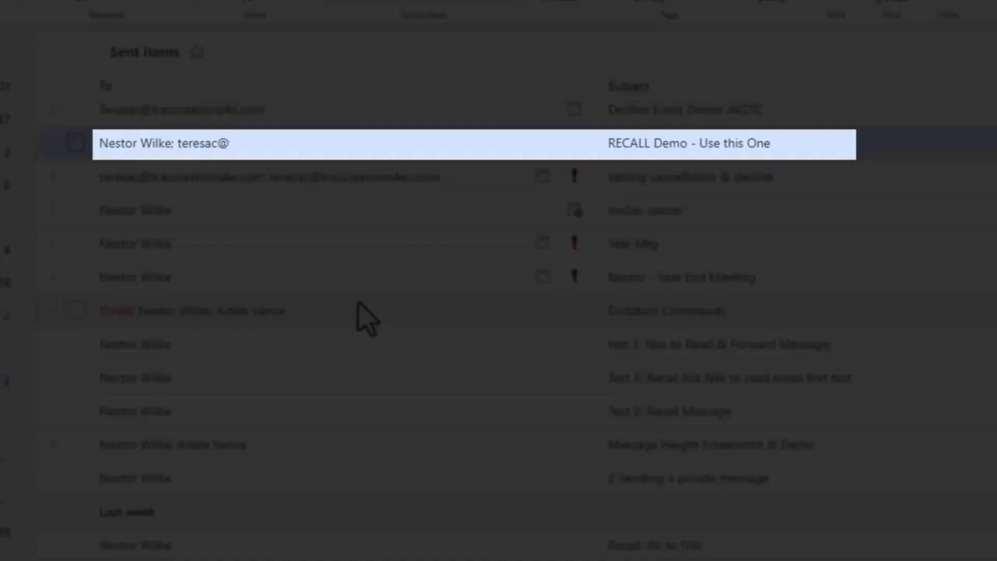
mouse_move(337, 219)
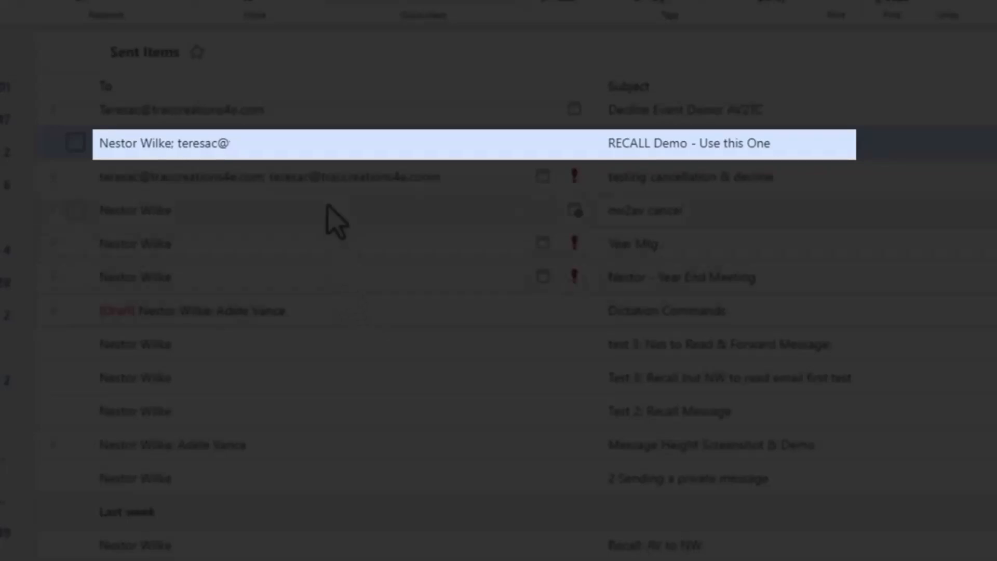
mouse_move(381, 159)
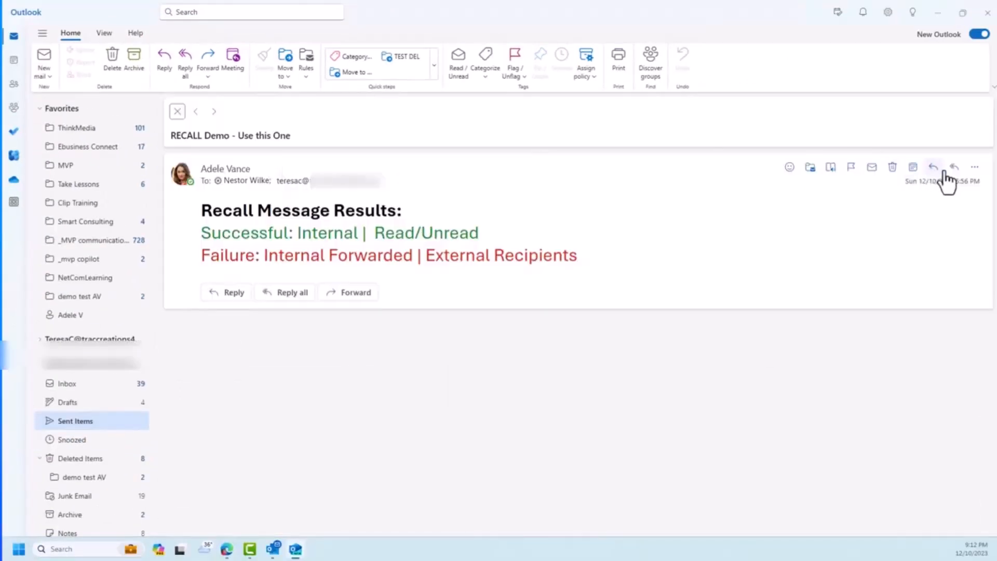
left_click(974, 166)
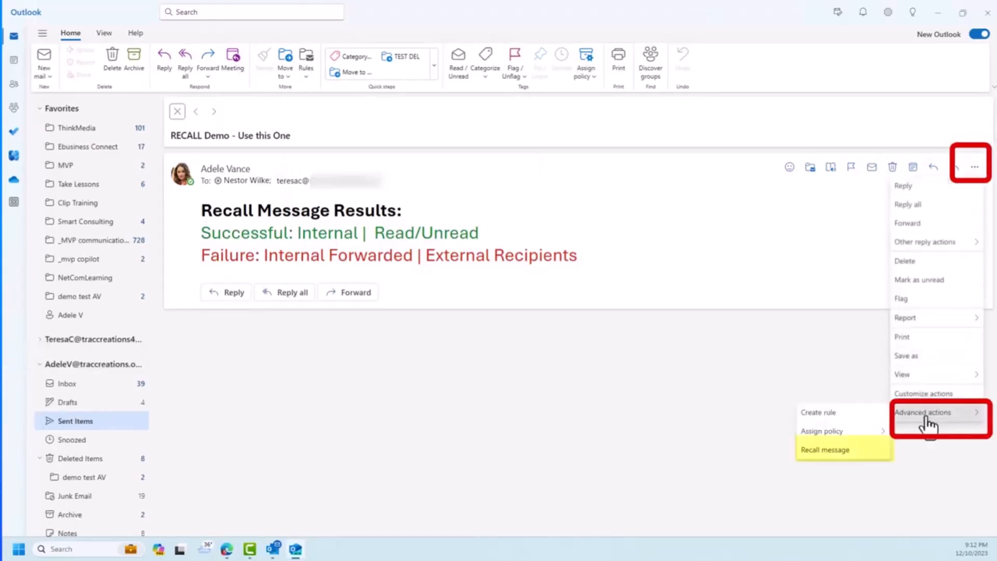
mouse_move(858, 464)
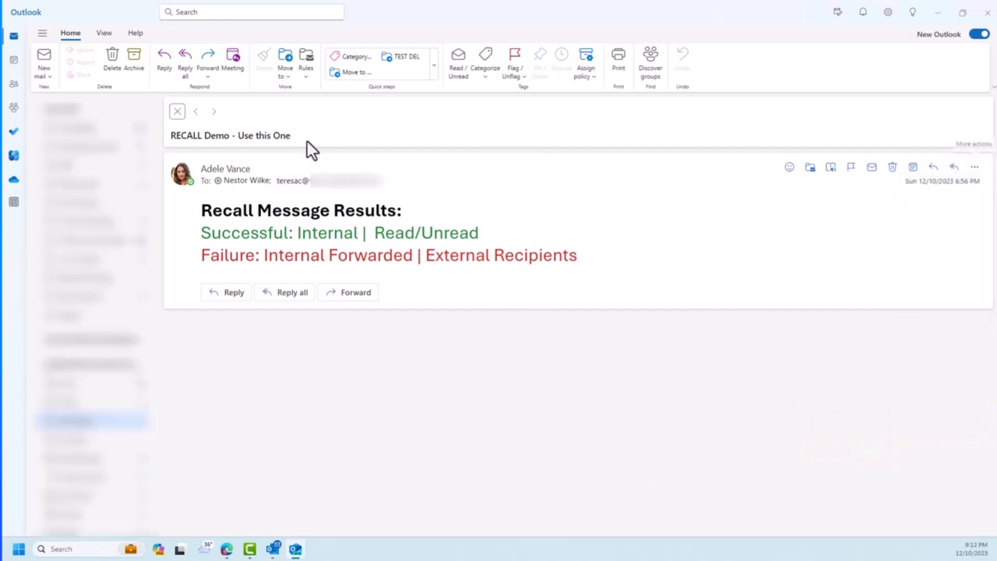
- Return to Sent Items, put the reading pane on the right, and open RECALL Demo's Advanced actions
left_click(177, 111)
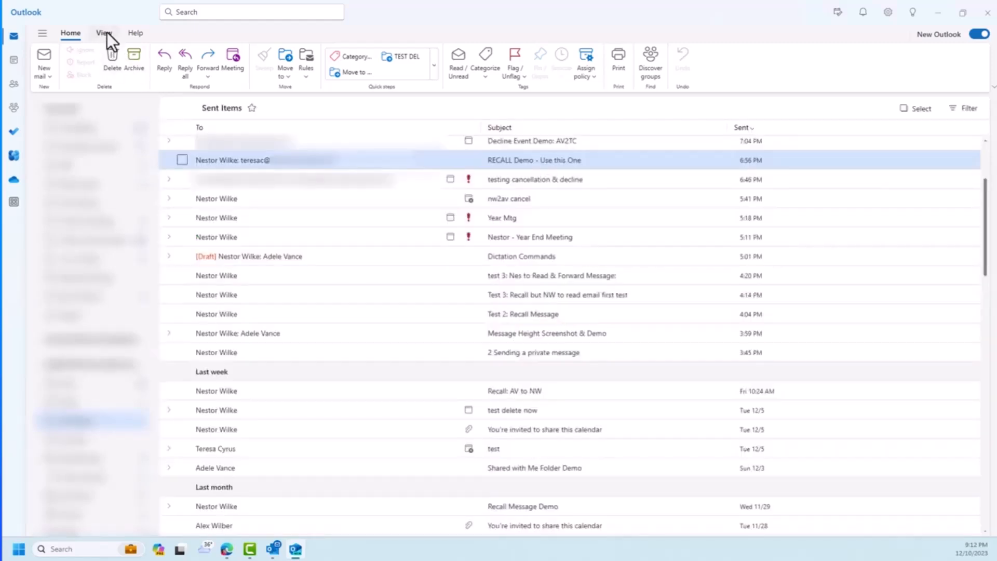
left_click(104, 32)
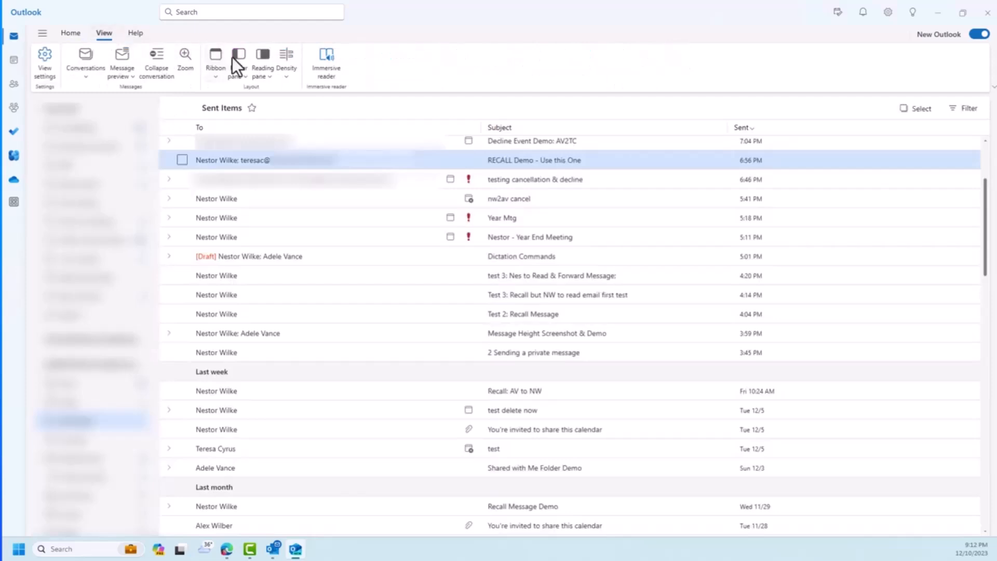
left_click(262, 62)
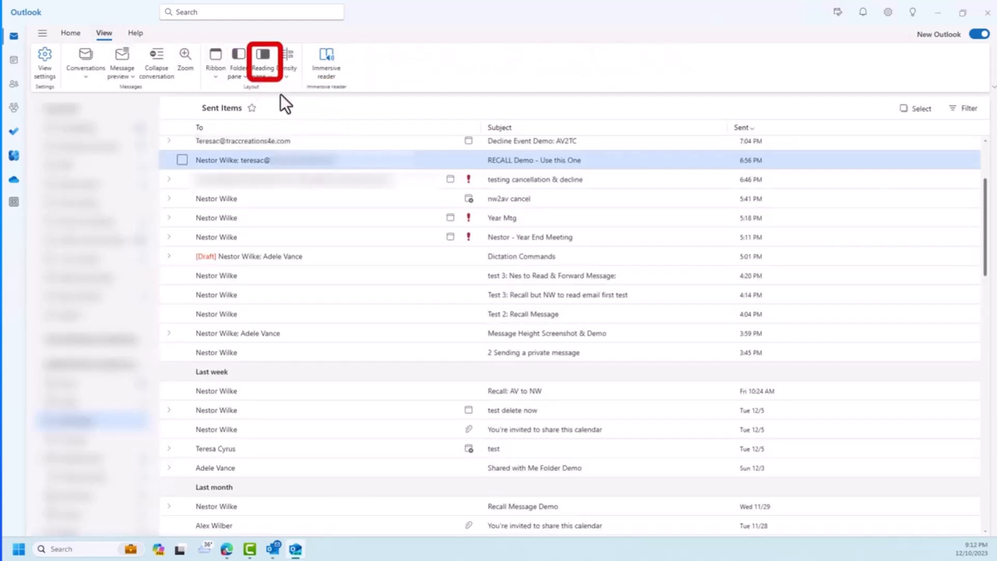
left_click(562, 159)
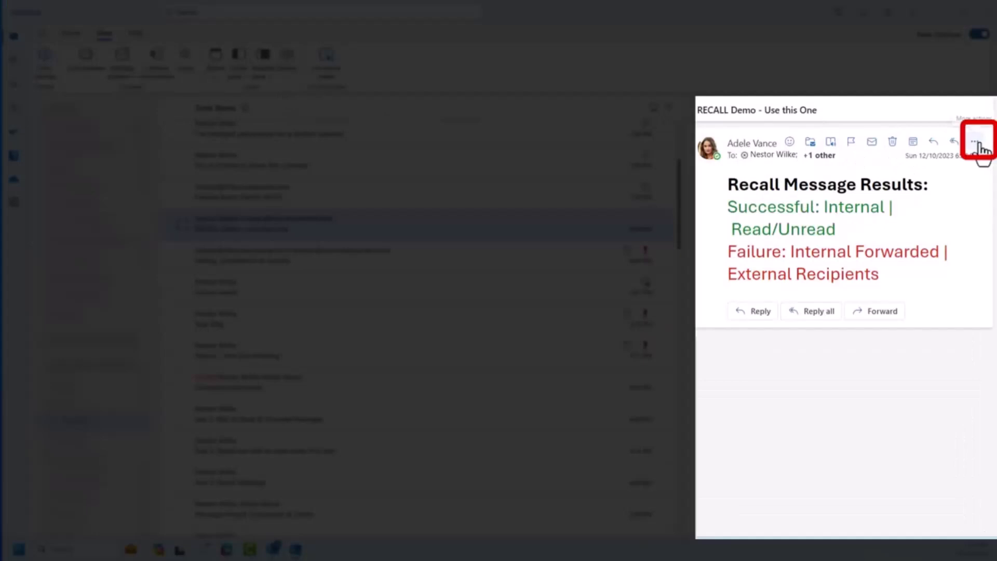
left_click(977, 140)
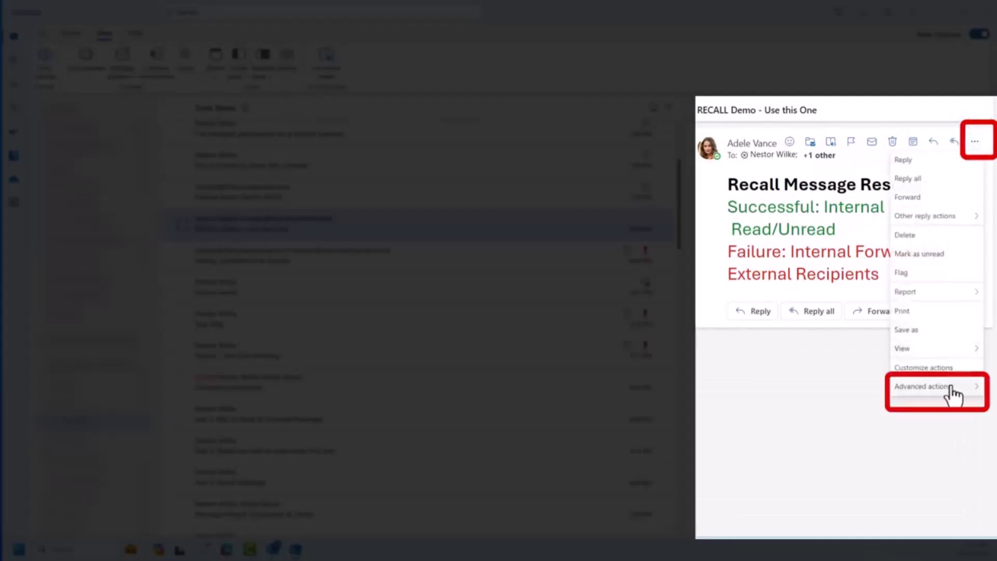
left_click(922, 386)
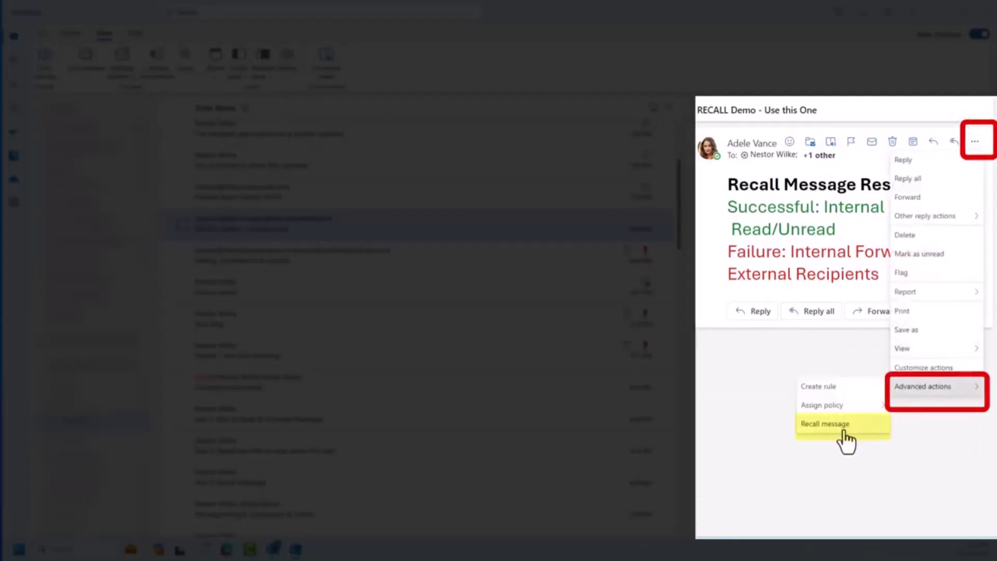
- Recall the RECALL Demo message from the reading pane, confirm, and dismiss the couldn't-process error
left_click(826, 424)
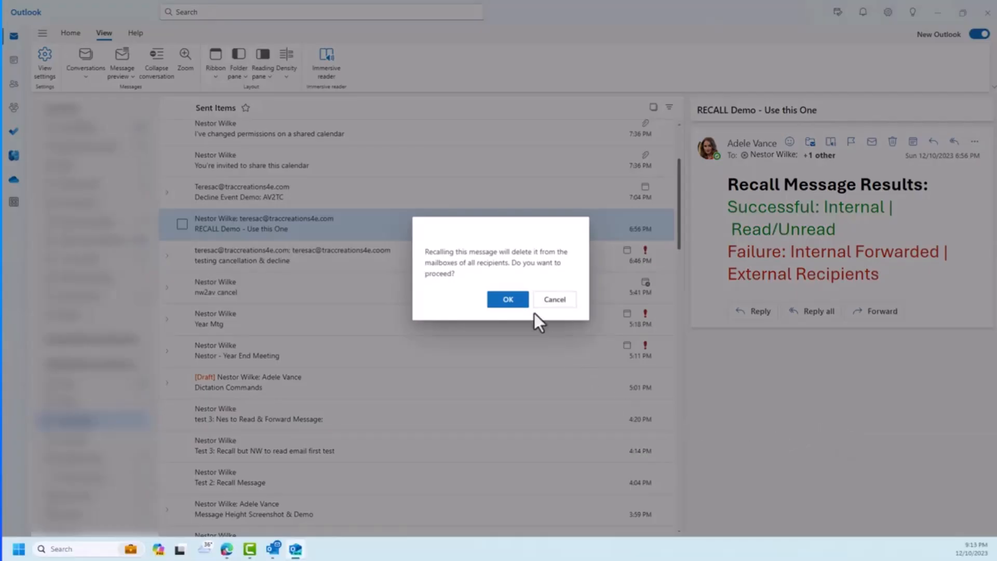
mouse_move(507, 299)
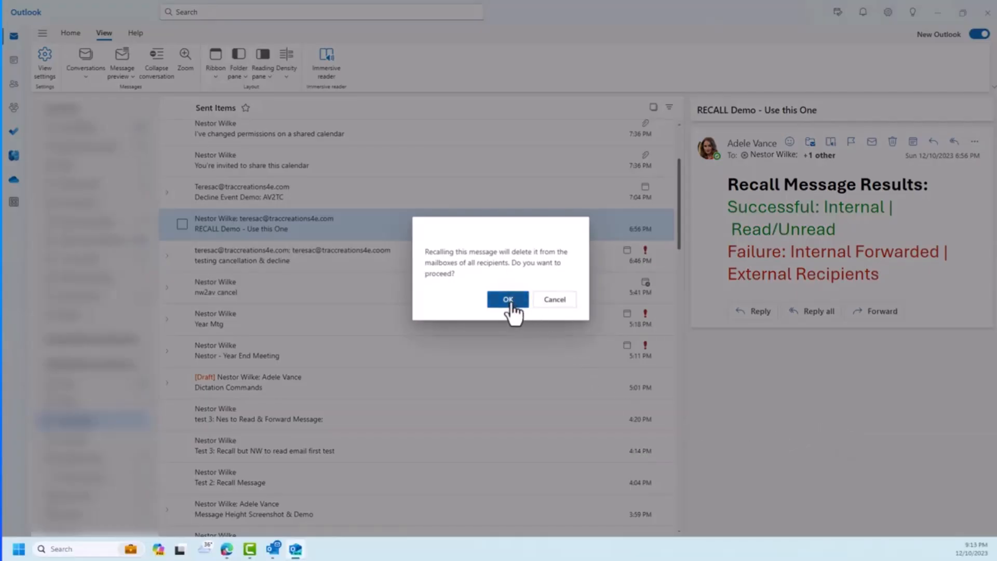
mouse_move(444, 265)
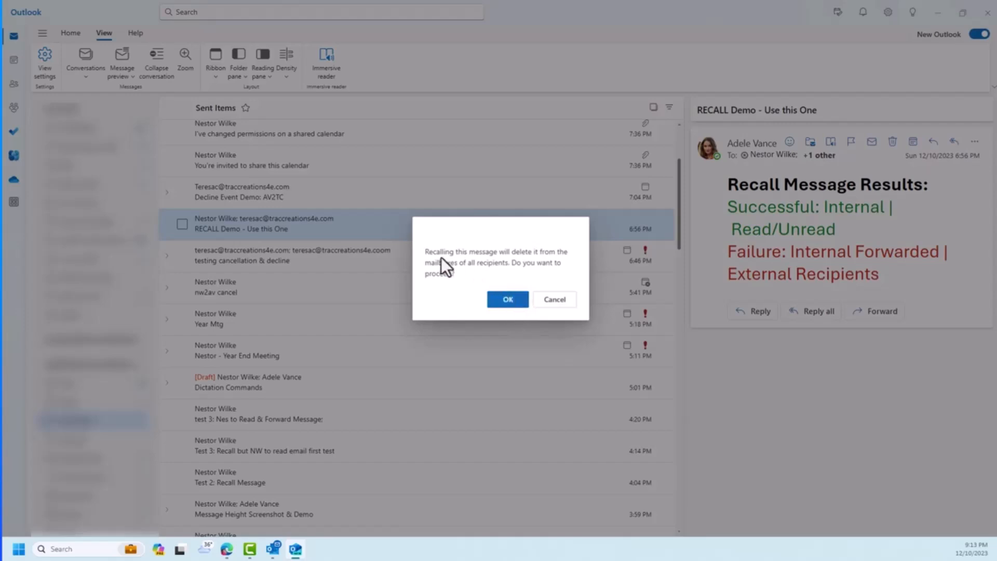
mouse_move(530, 283)
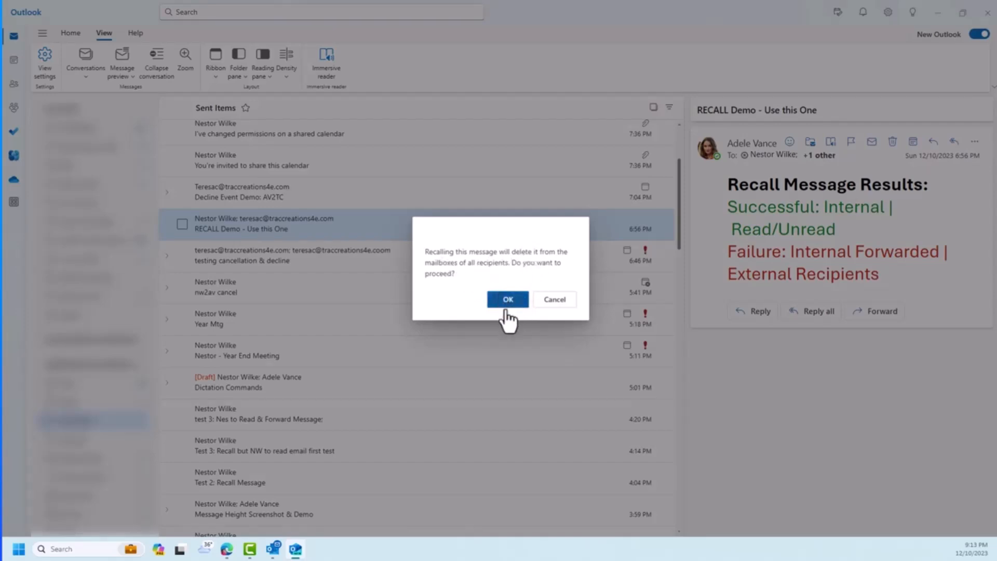
left_click(507, 299)
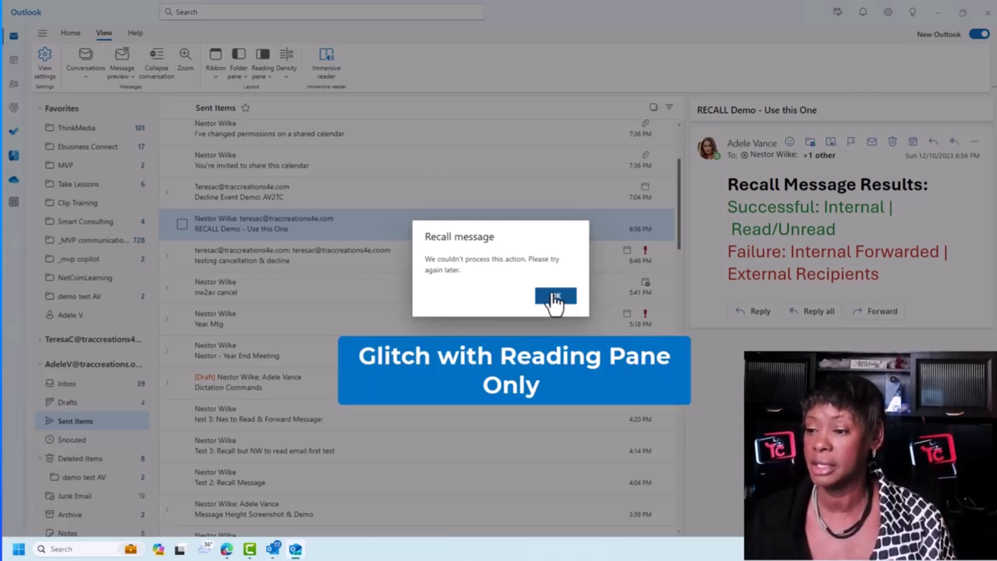
left_click(556, 297)
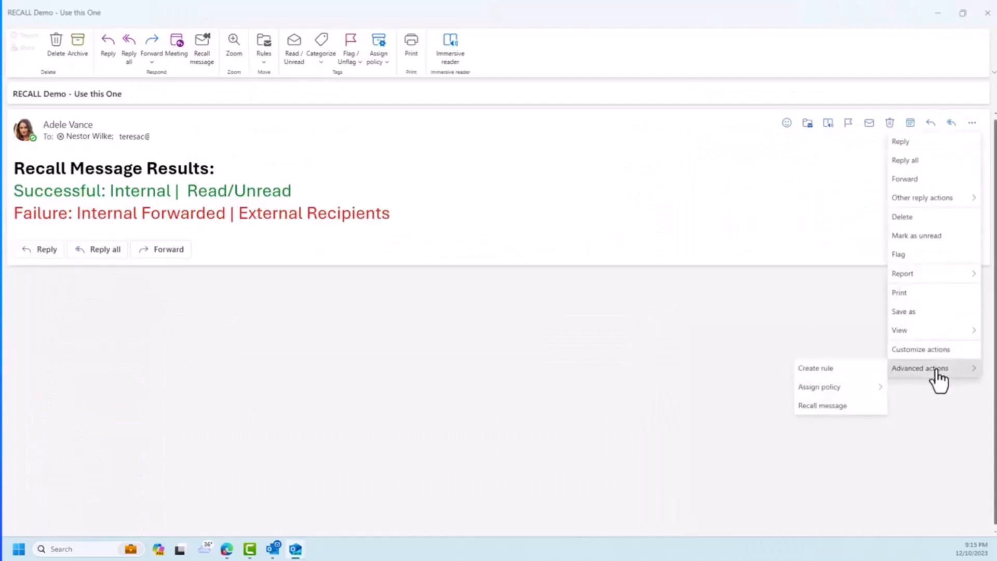
- Recall the RECALL Demo message from its own window and confirm the recall
left_click(821, 405)
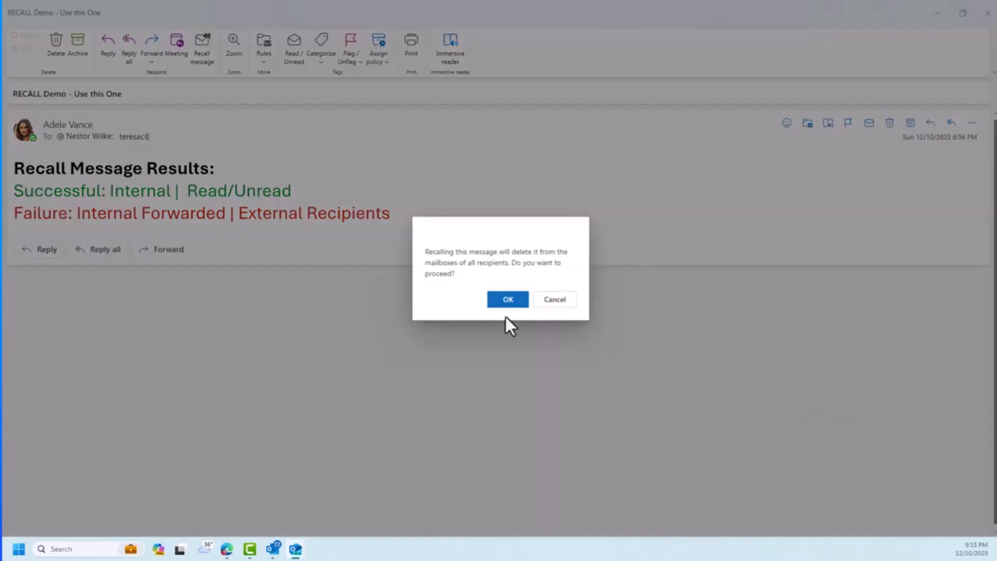
left_click(507, 299)
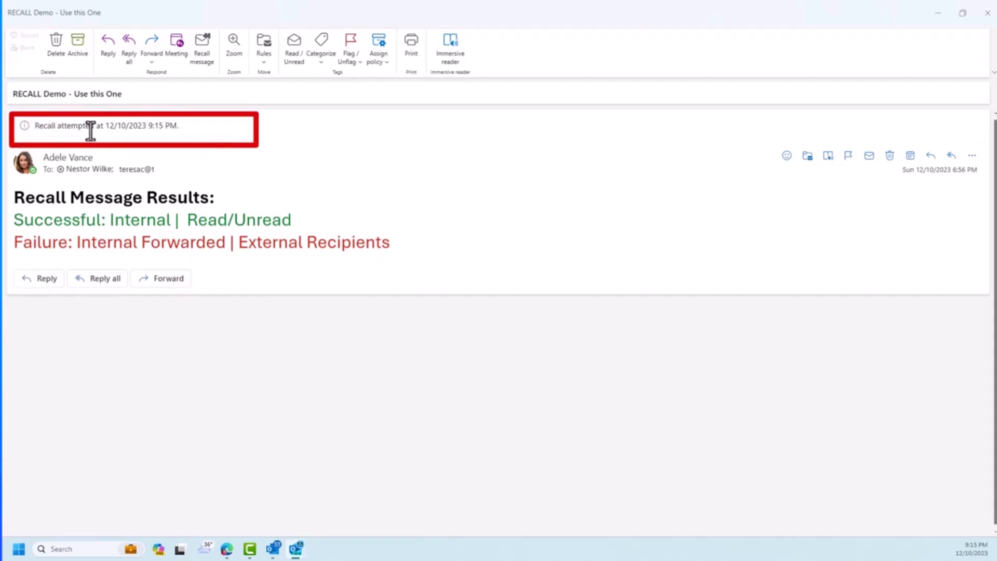
mouse_move(230, 135)
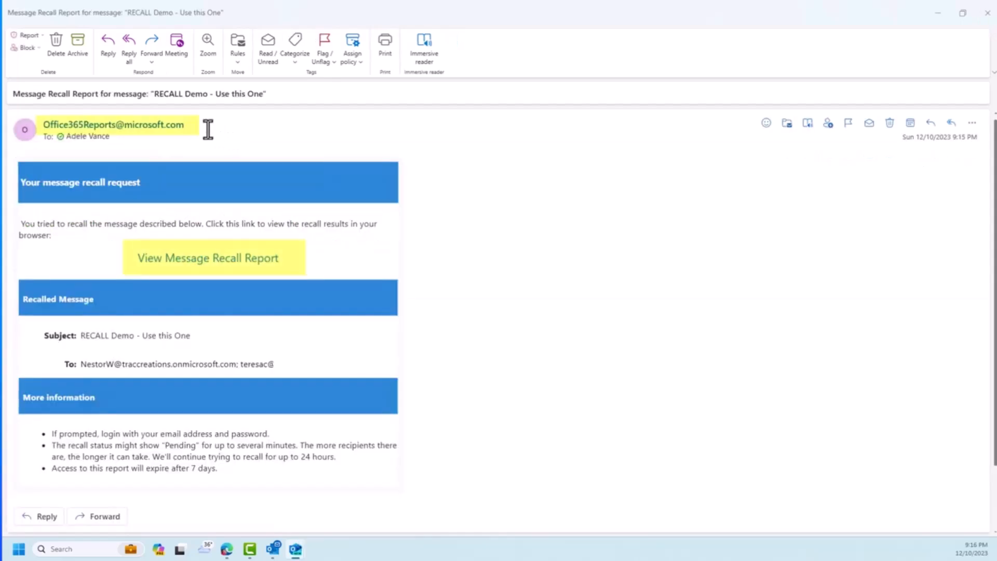
mouse_move(209, 136)
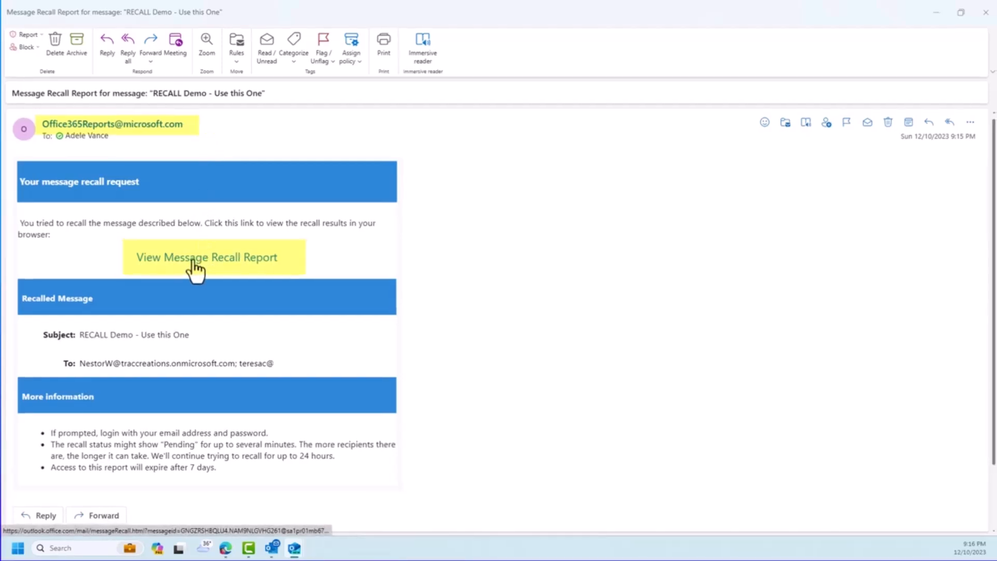
left_click(205, 257)
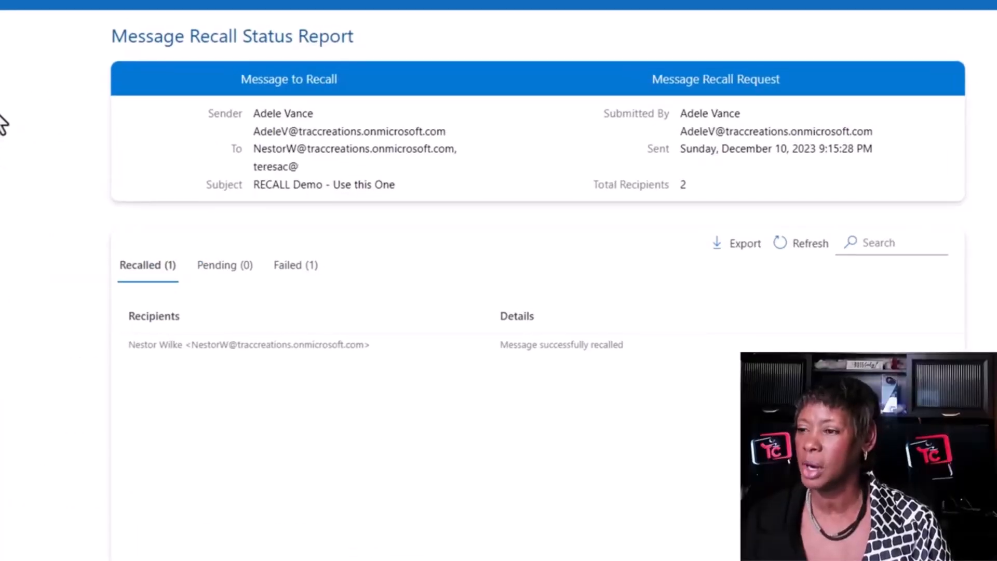
mouse_move(194, 124)
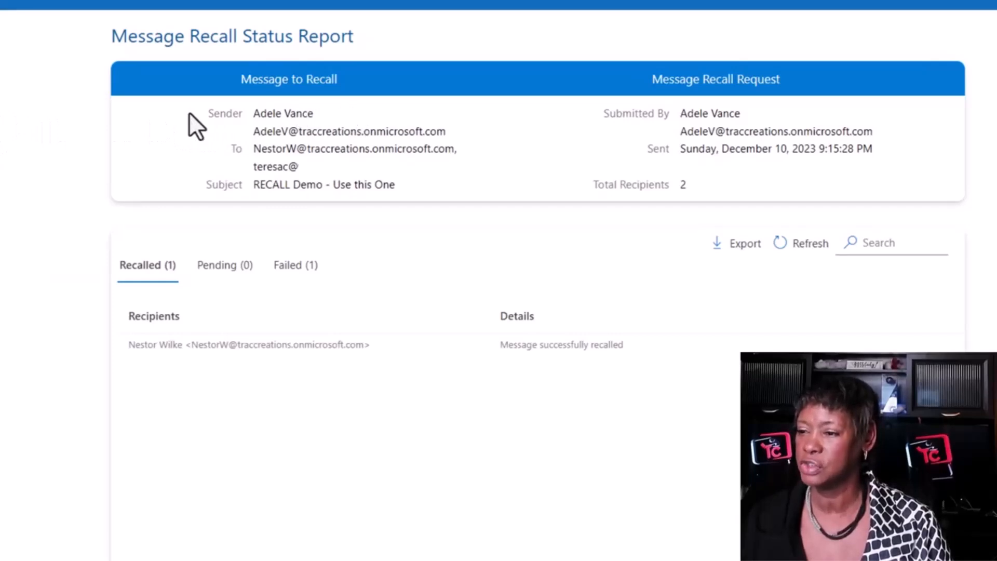
mouse_move(238, 178)
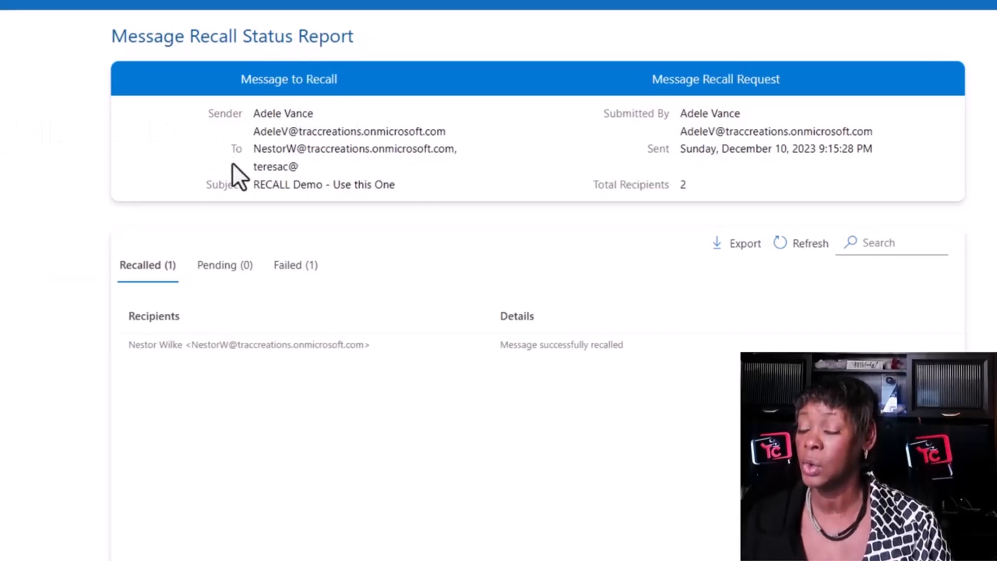
mouse_move(170, 403)
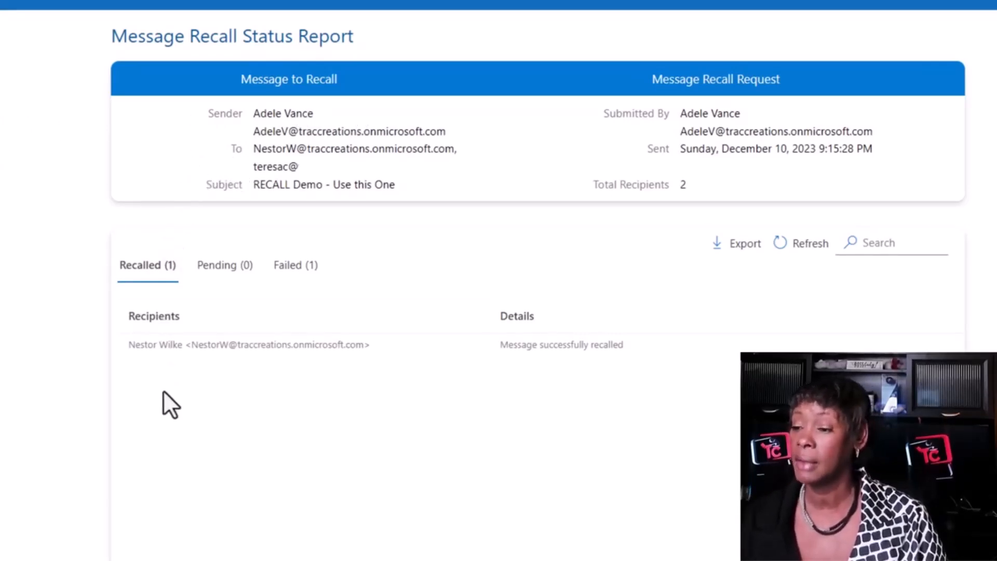
mouse_move(147, 264)
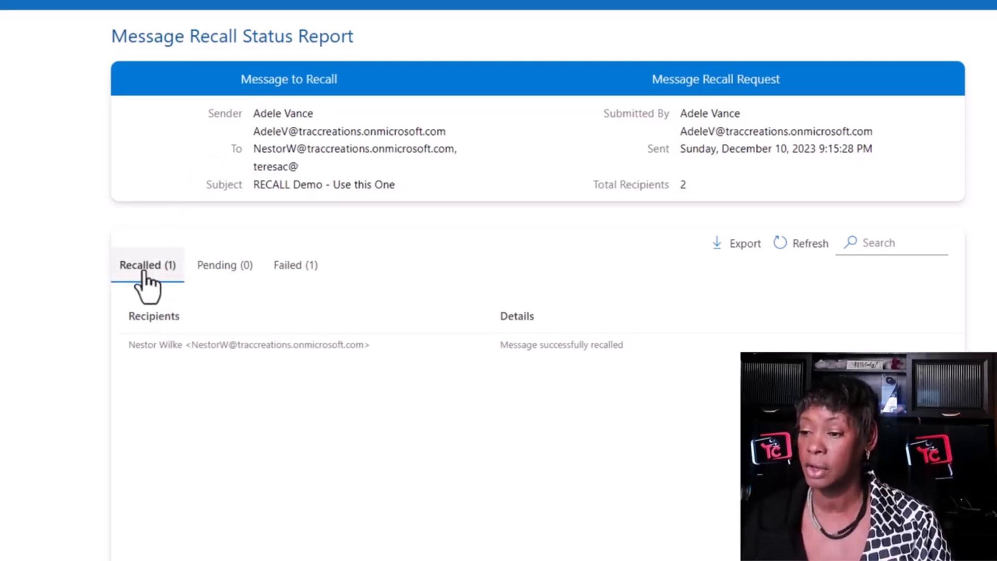
mouse_move(226, 391)
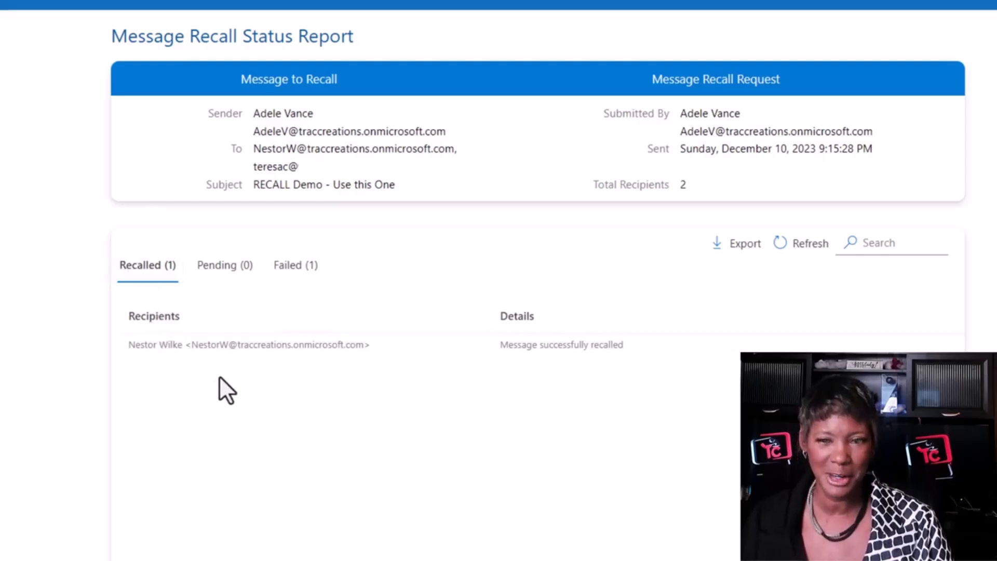
left_click(295, 265)
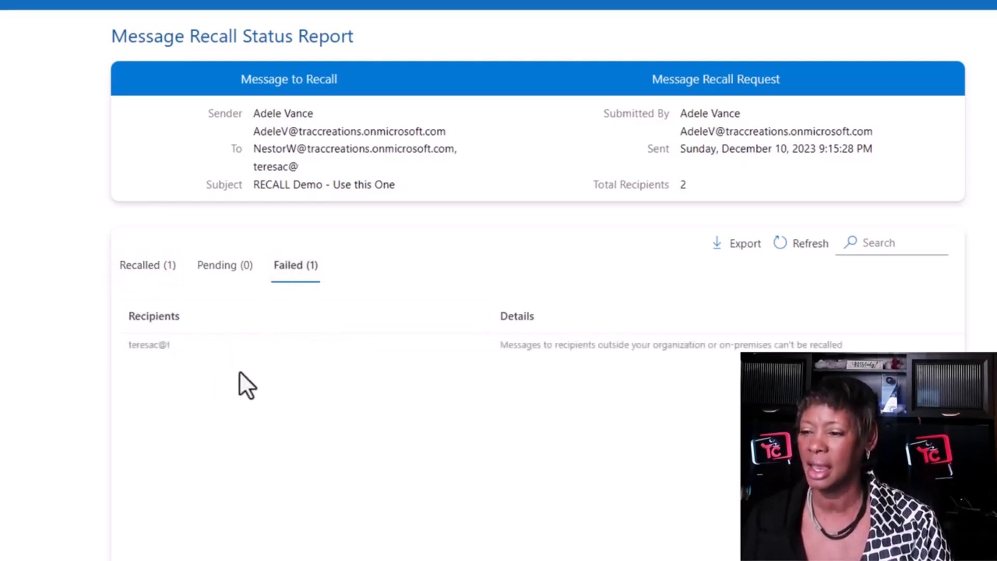
mouse_move(299, 393)
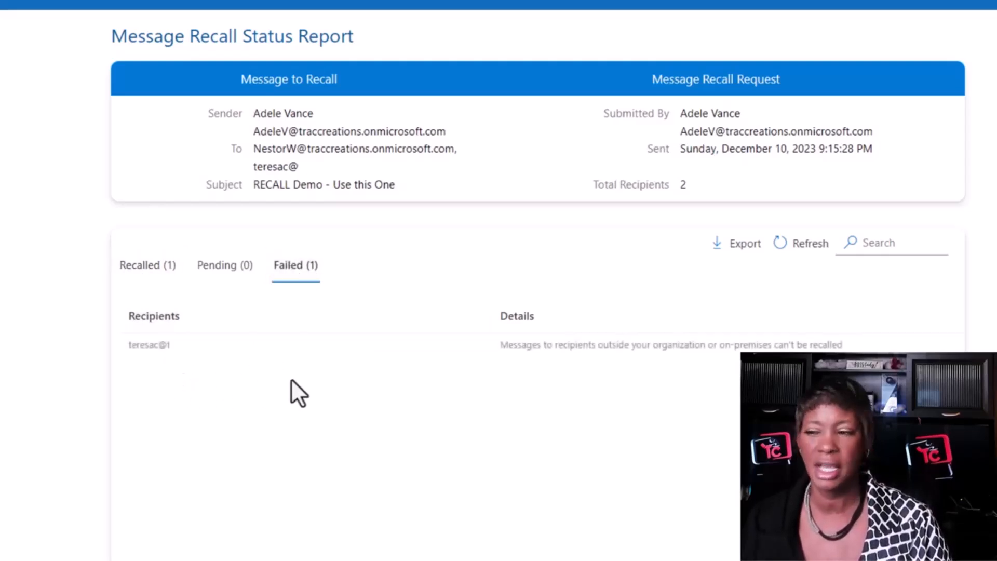
mouse_move(642, 362)
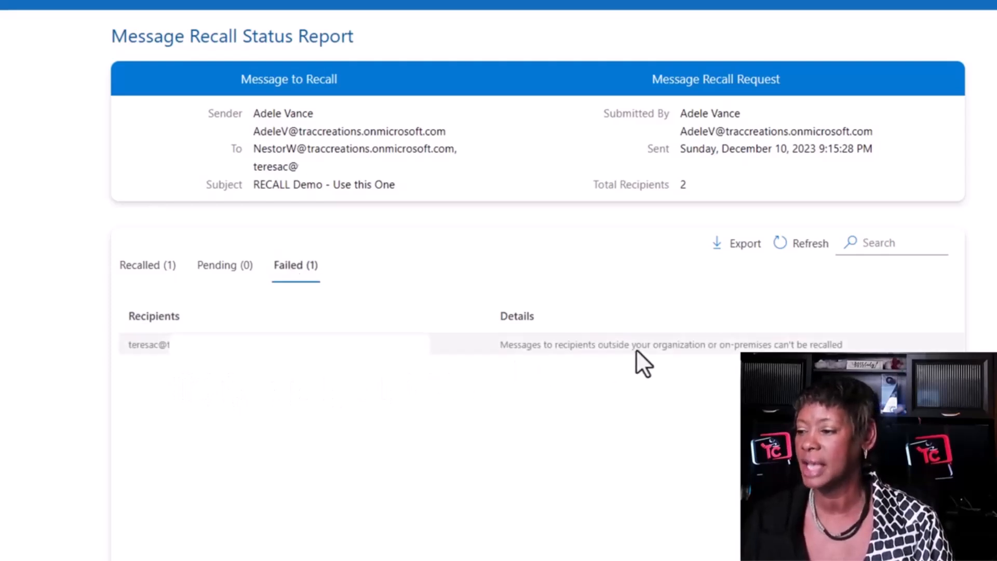
mouse_move(9, 264)
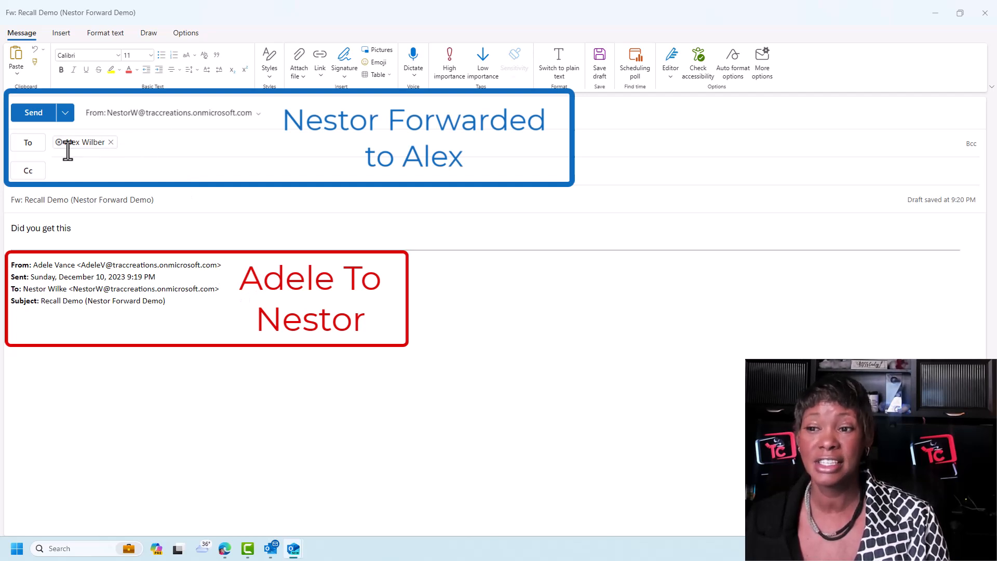
- Write 'message from Adele?' in the Fw: Recall Demo message body
type("message from Adele?")
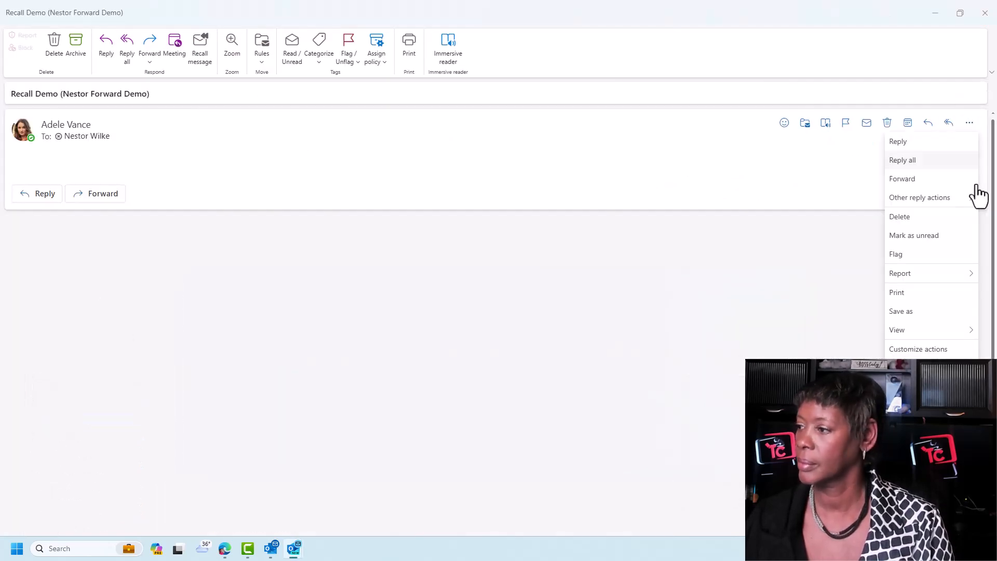
- Close the More actions menu and open the Recall Demo (Nestor Forward Demo) recall status report
left_click(199, 48)
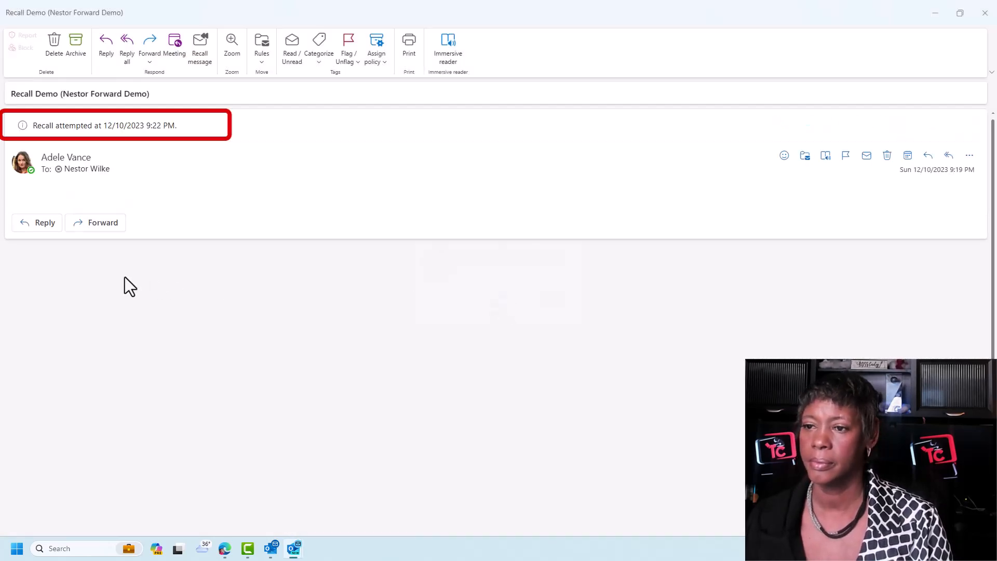
mouse_move(31, 125)
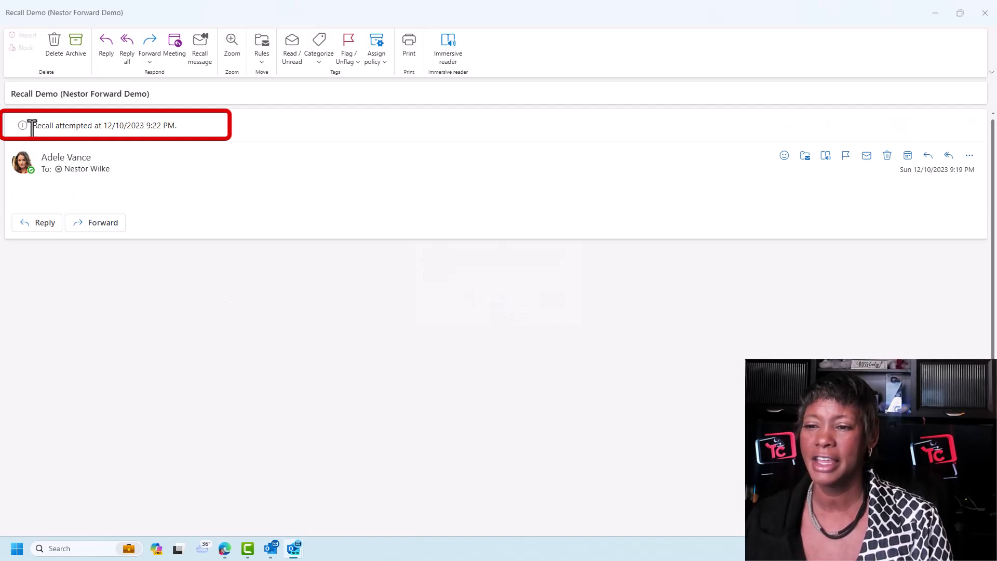
mouse_move(198, 131)
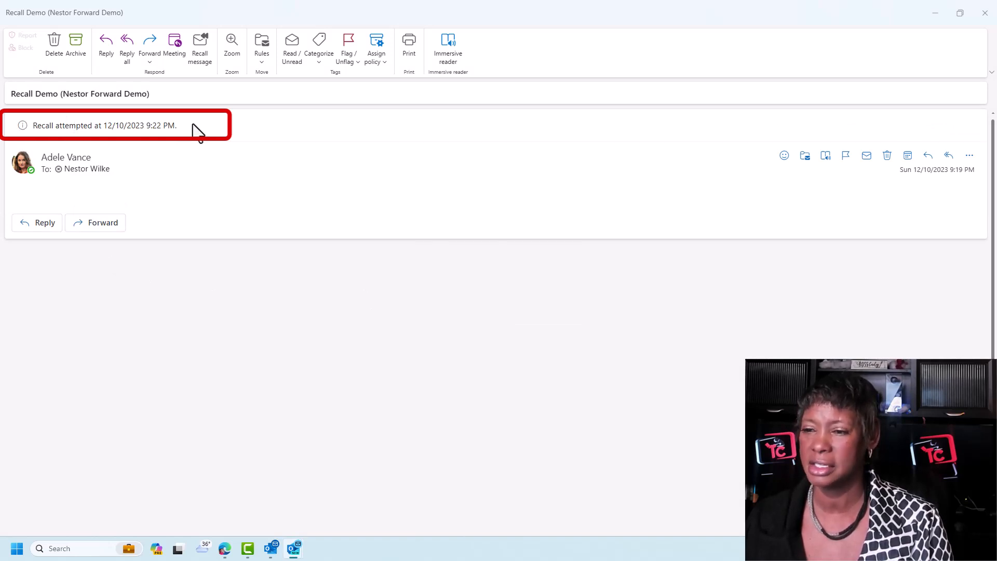
mouse_move(985, 12)
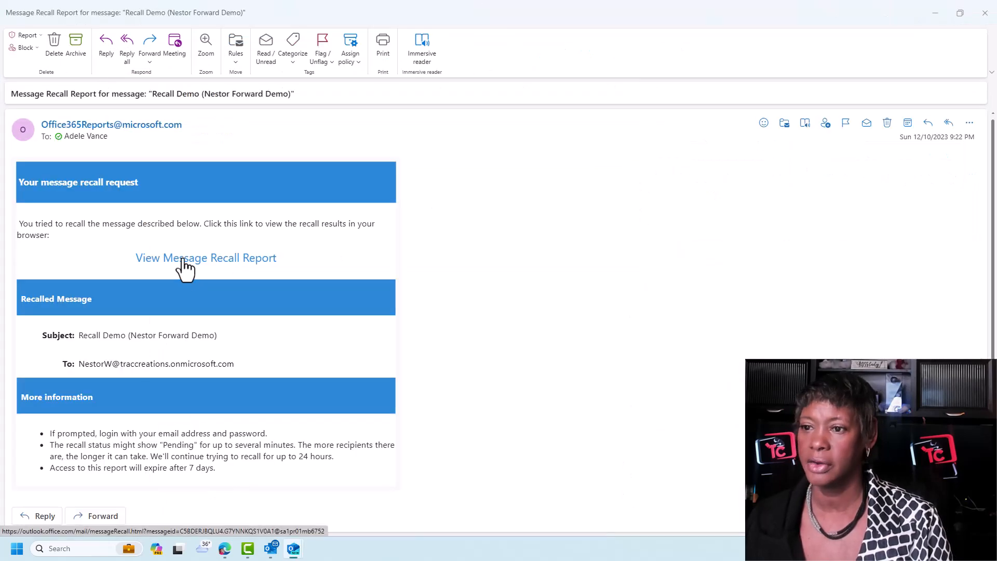
left_click(205, 258)
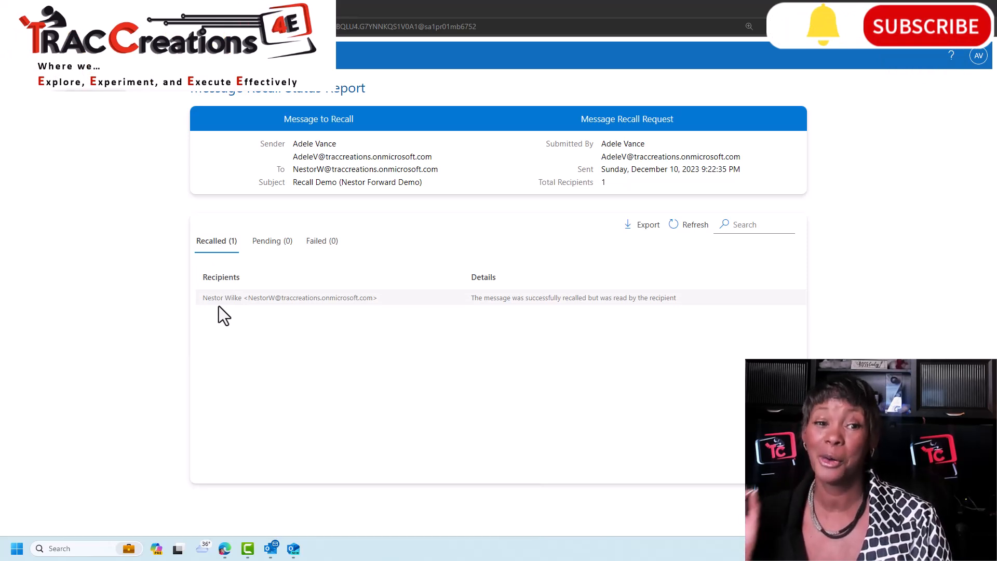
mouse_move(170, 227)
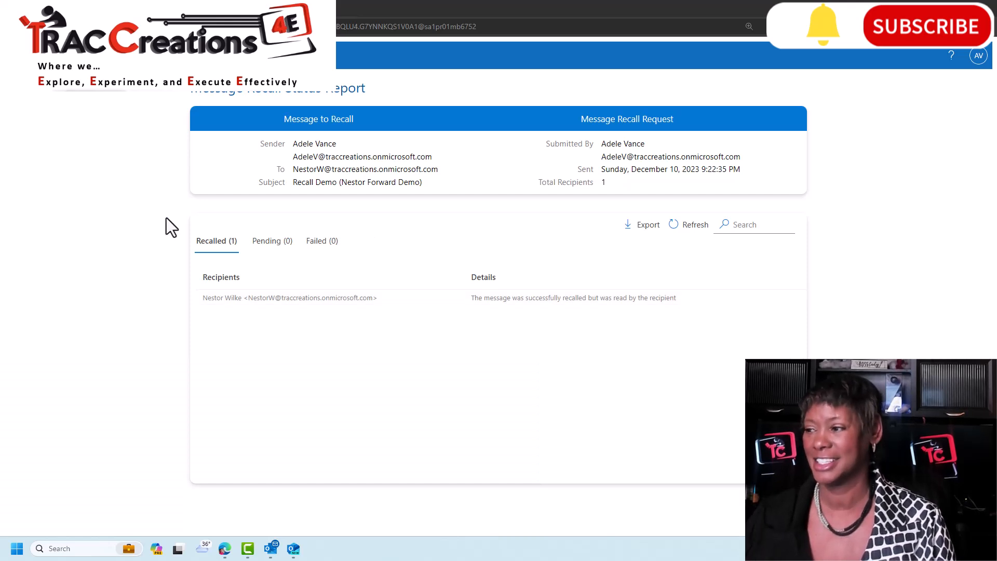
mouse_move(108, 184)
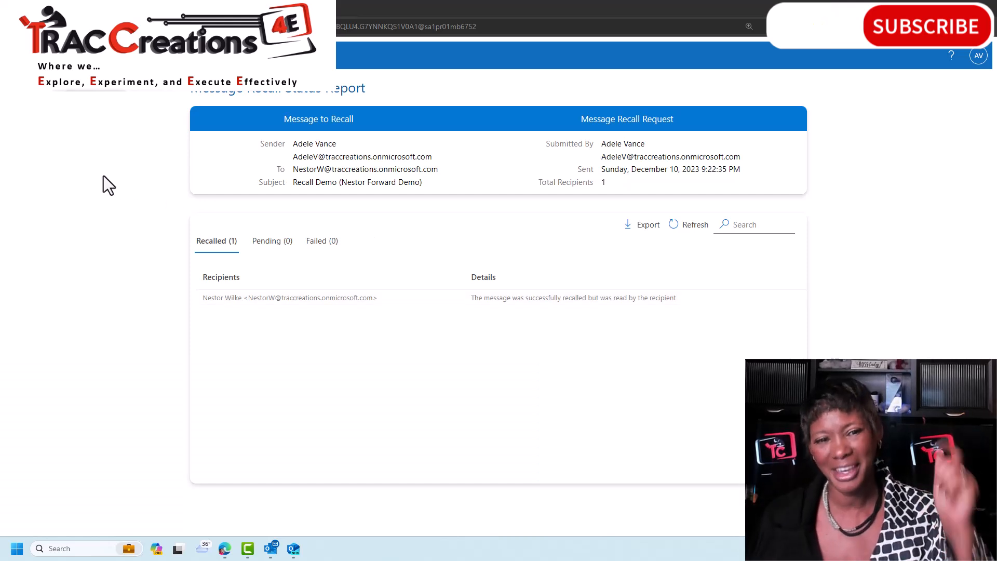